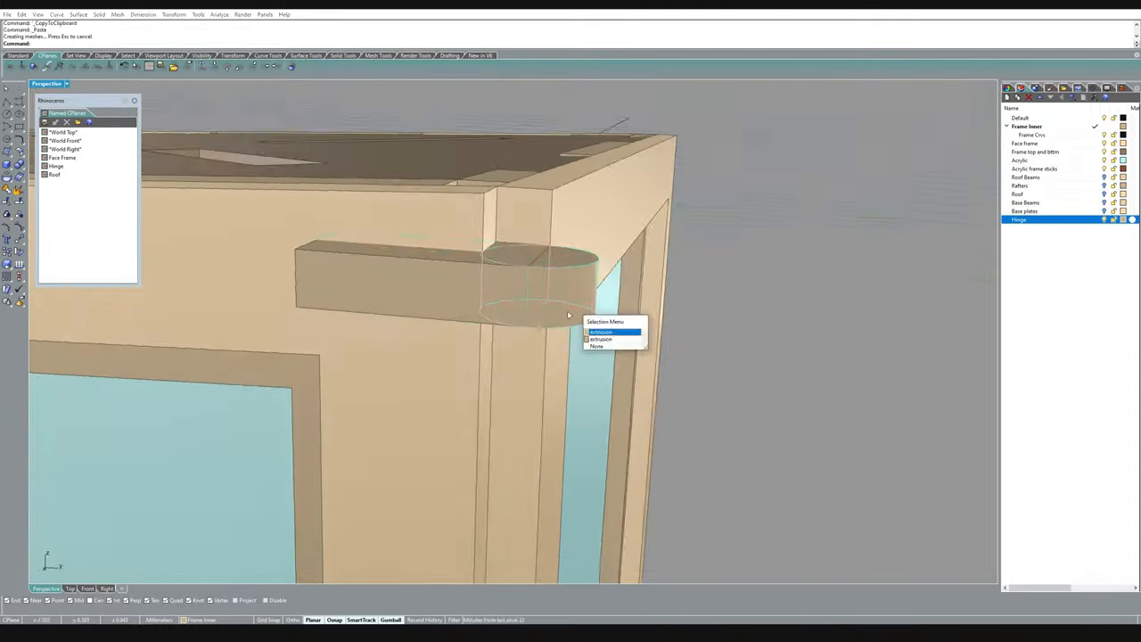
- Pick the latch block and its cylindrical pin from the overlapping-object selection menu
click(603, 330)
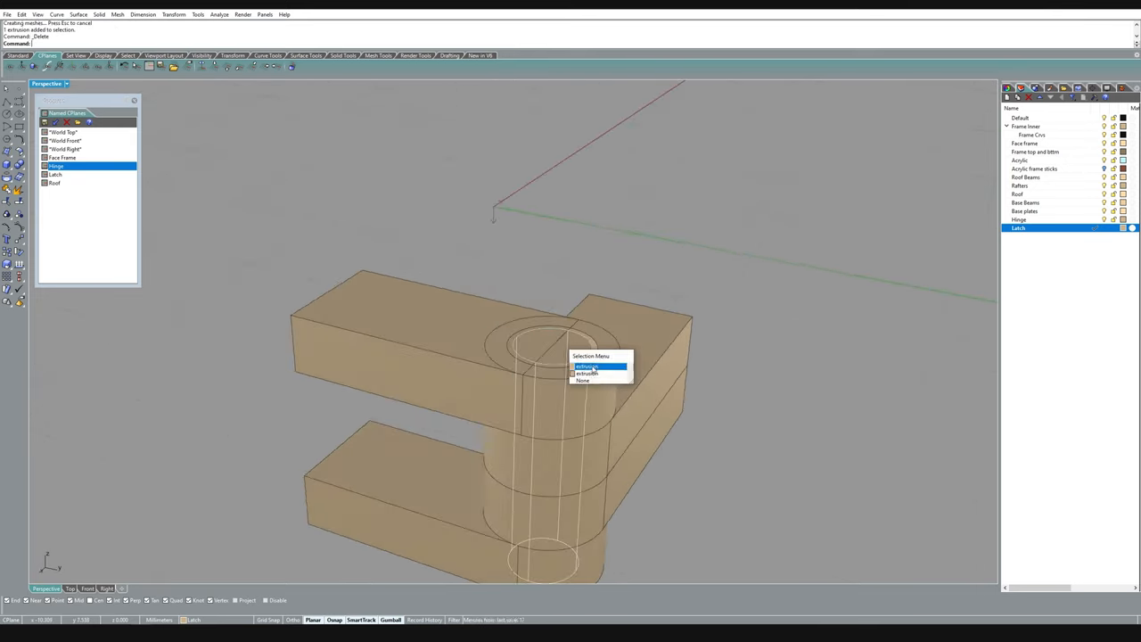
click(587, 367)
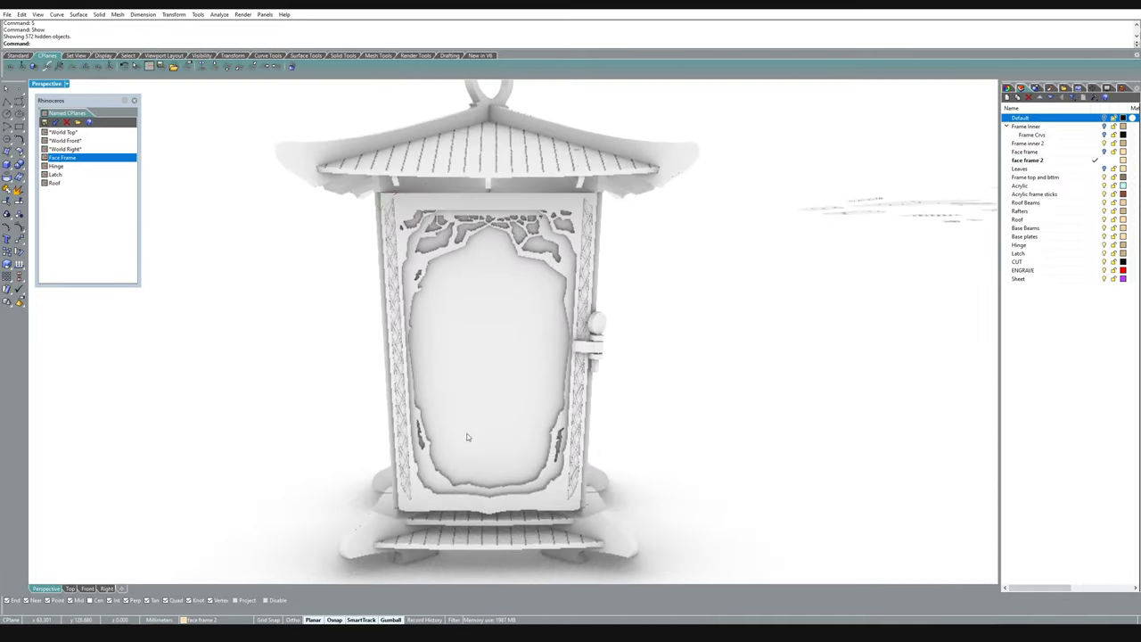
- Duplicate the flat frame panels into a row of four and zoom to all laid-out parts
drag(467, 436, 499, 464)
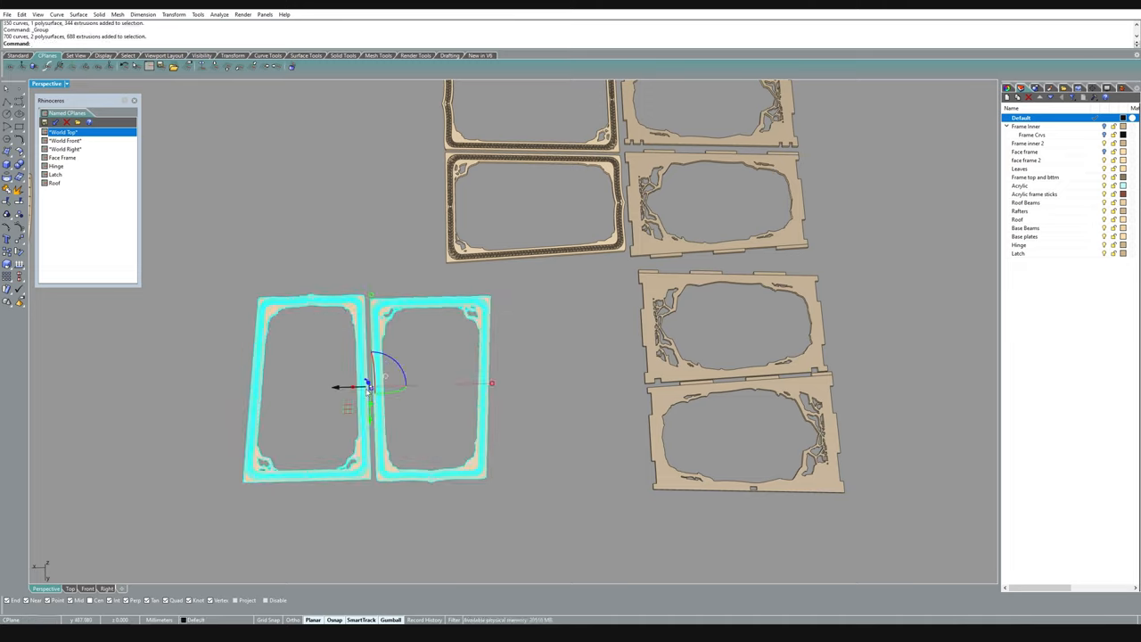
click(71, 588)
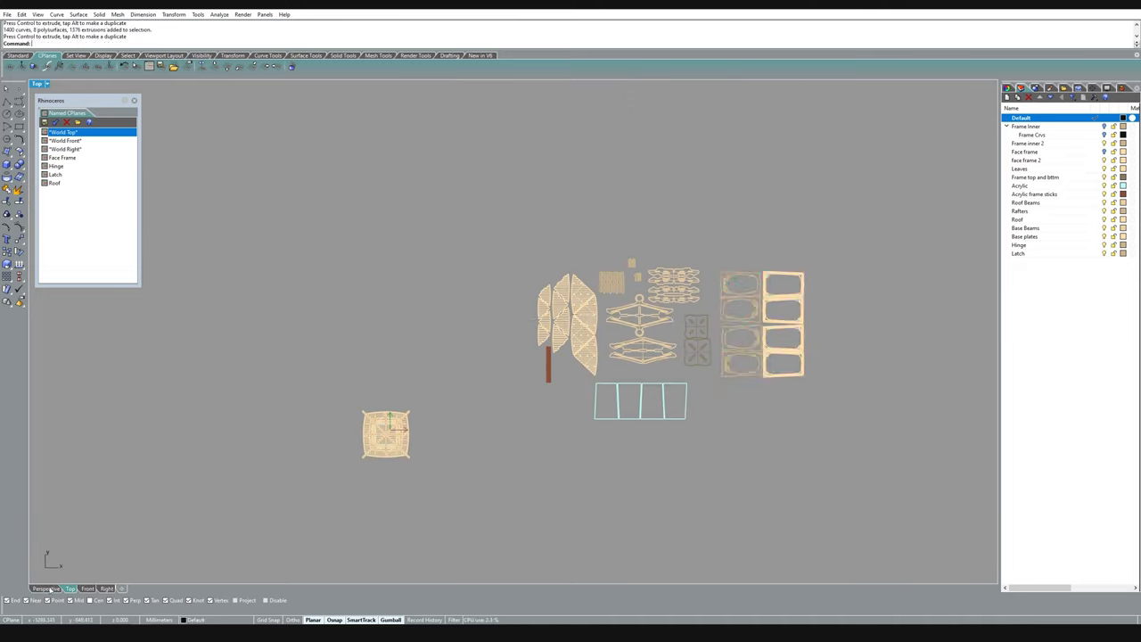
click(46, 588)
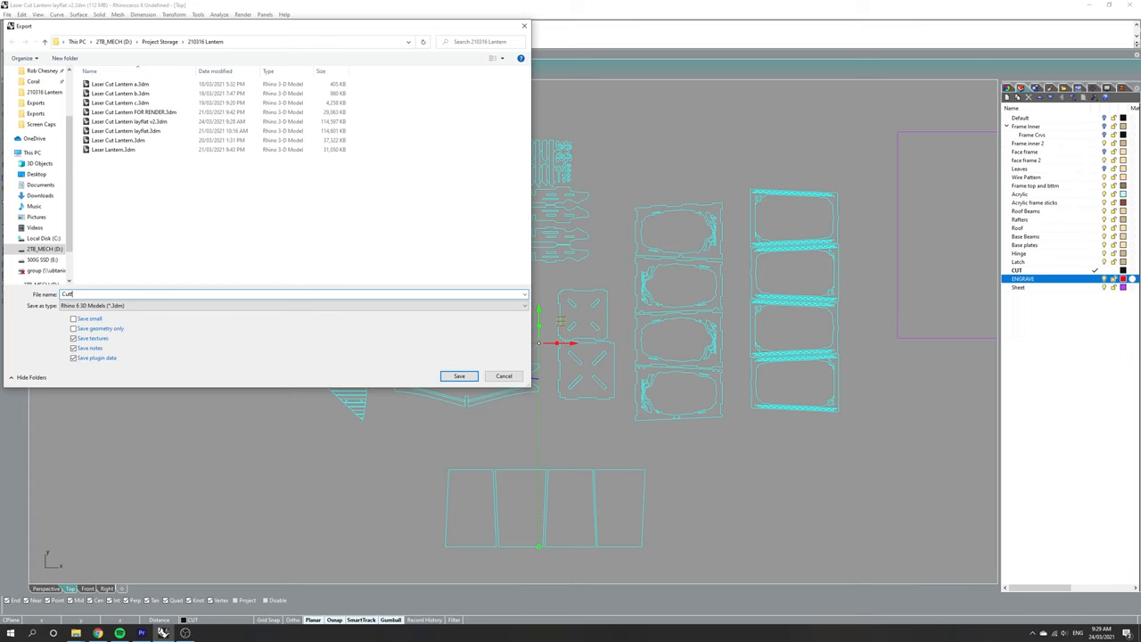
- Save the selected flat cut and engrave curves as an export file for the laser software
click(524, 305)
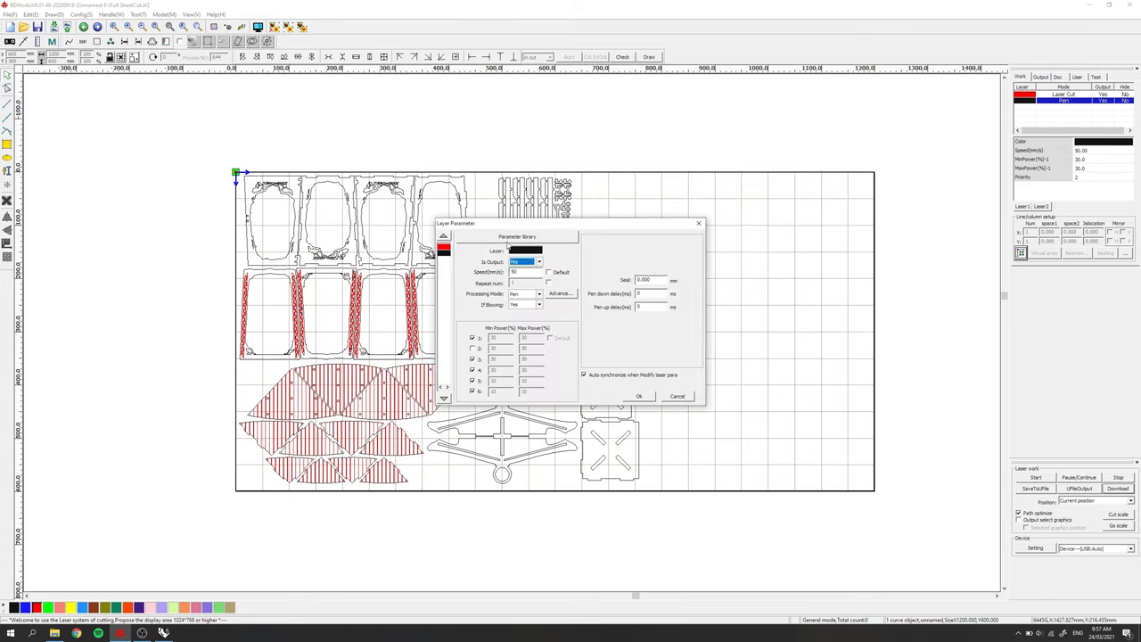
- Set the red layer's speed and power parameters and confirm the layer settings
click(443, 250)
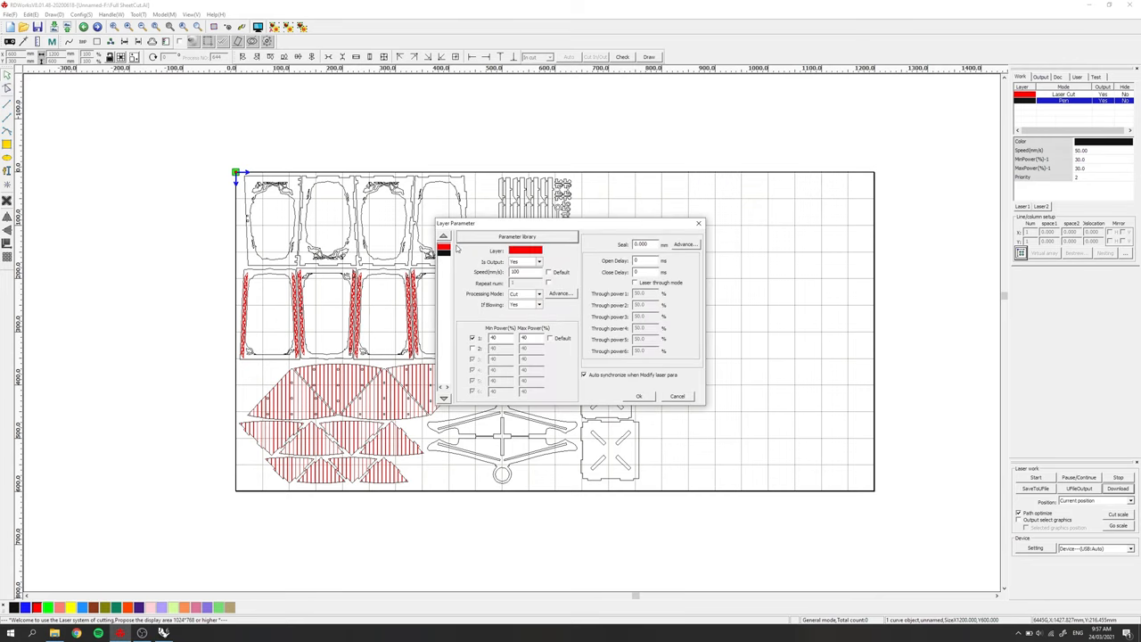
click(638, 395)
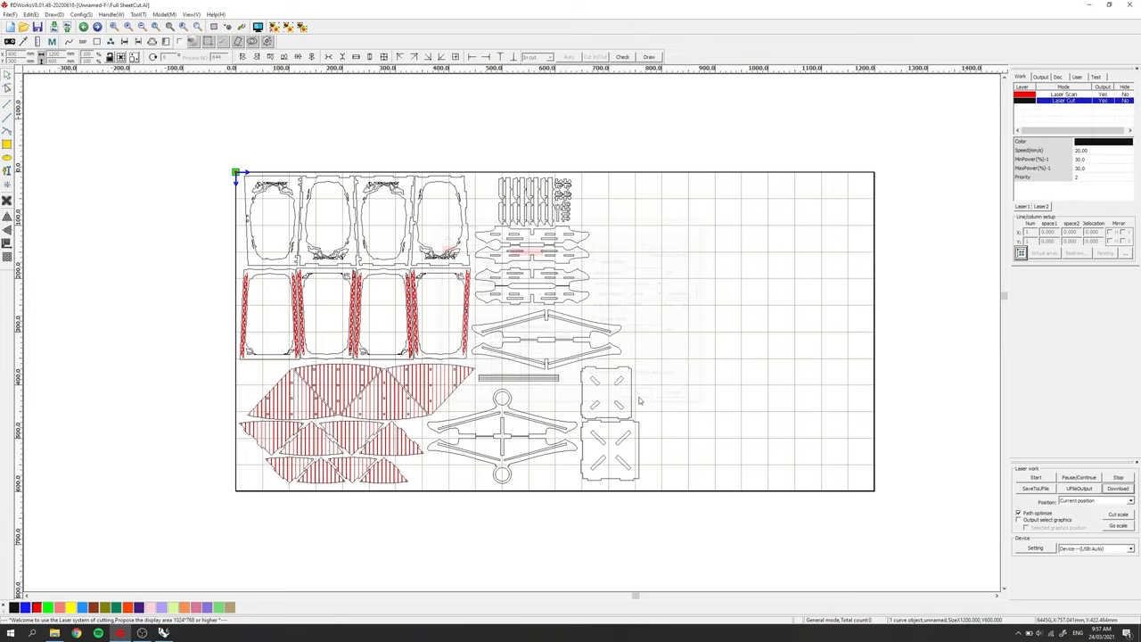